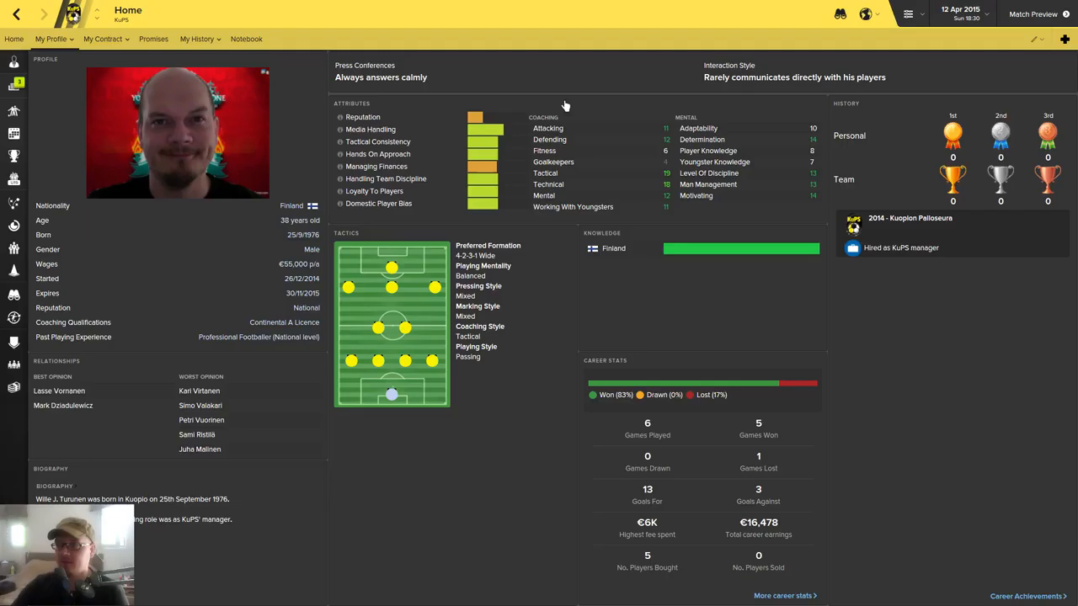
mouse_move(588, 298)
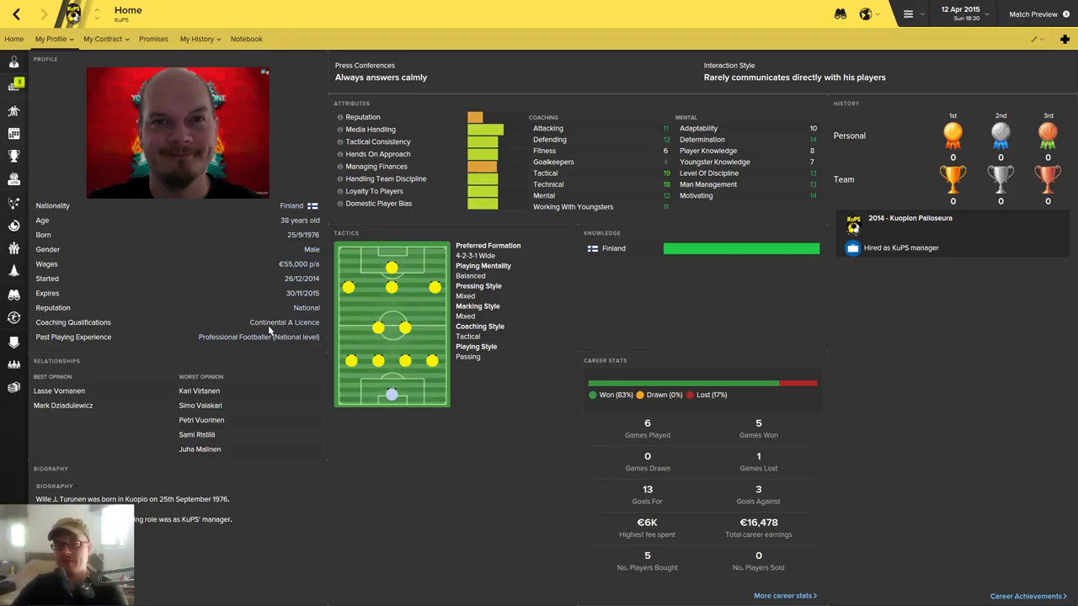
mouse_move(205, 302)
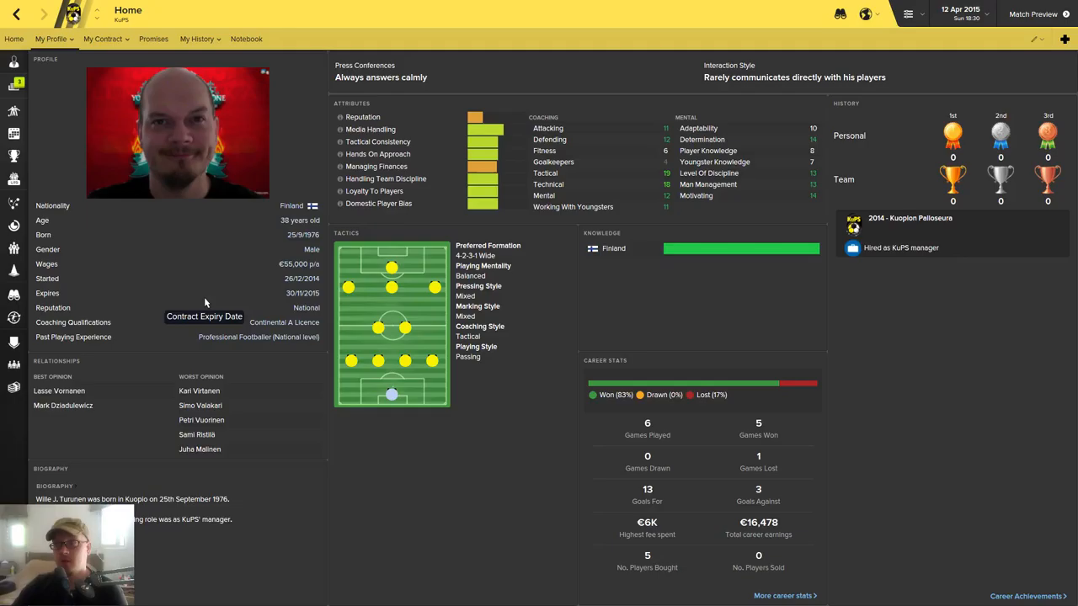
mouse_move(314, 414)
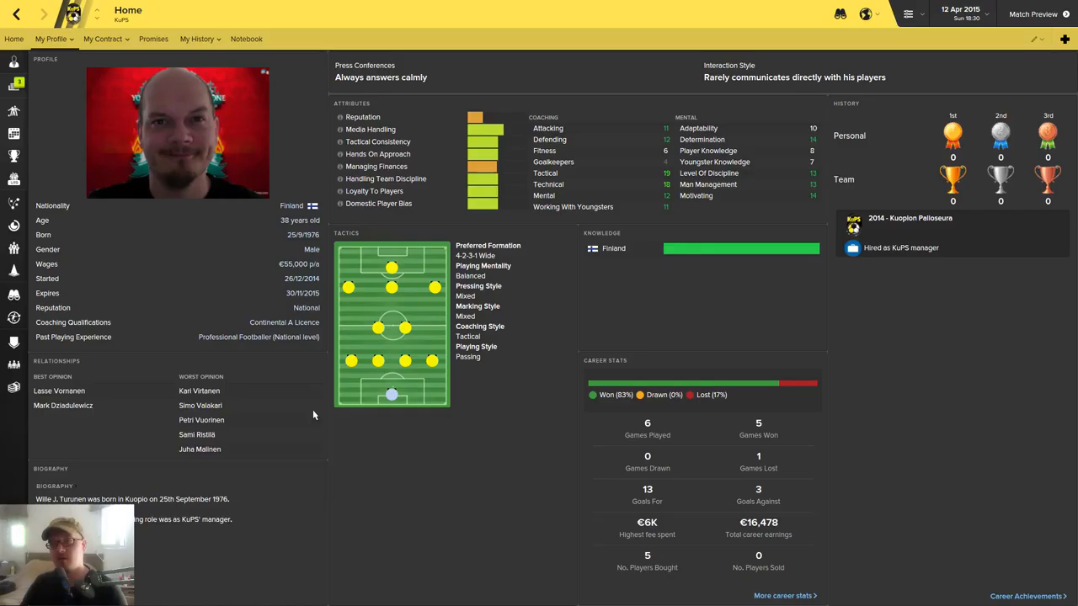
mouse_move(515, 245)
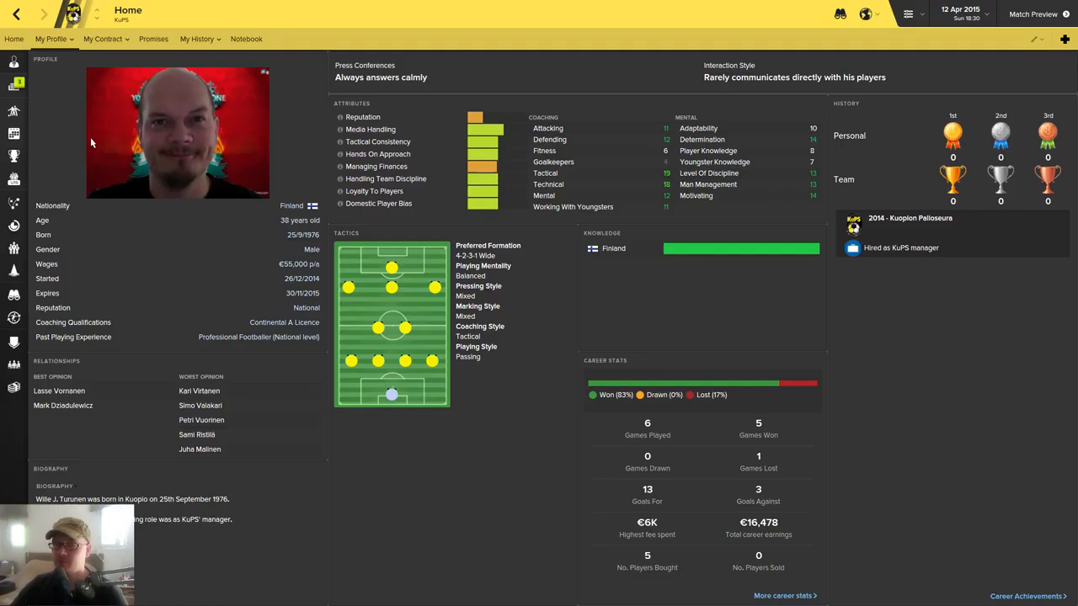
mouse_move(106, 150)
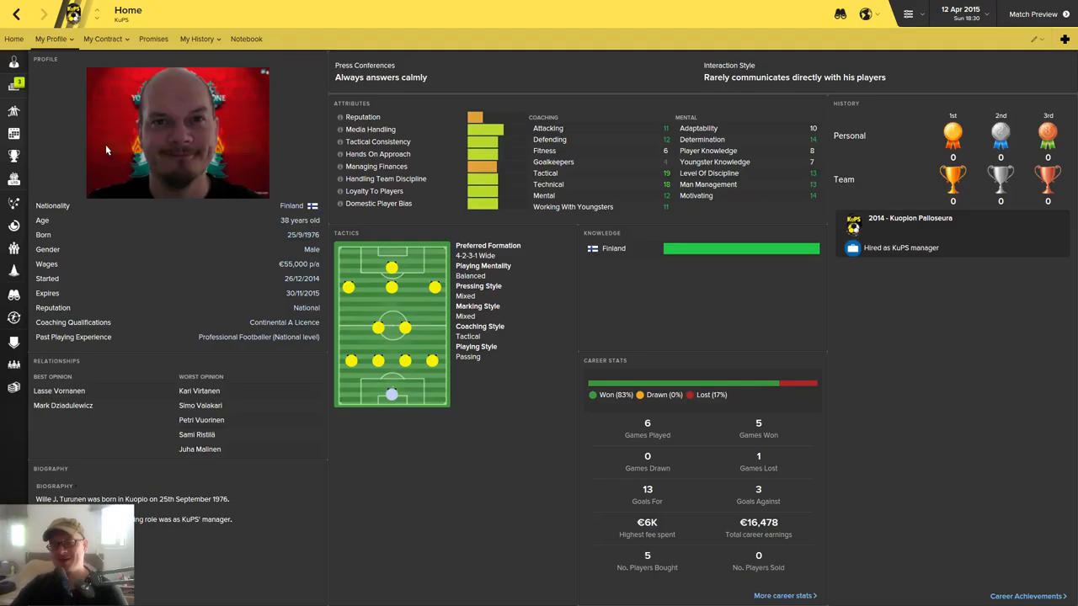
mouse_move(370, 191)
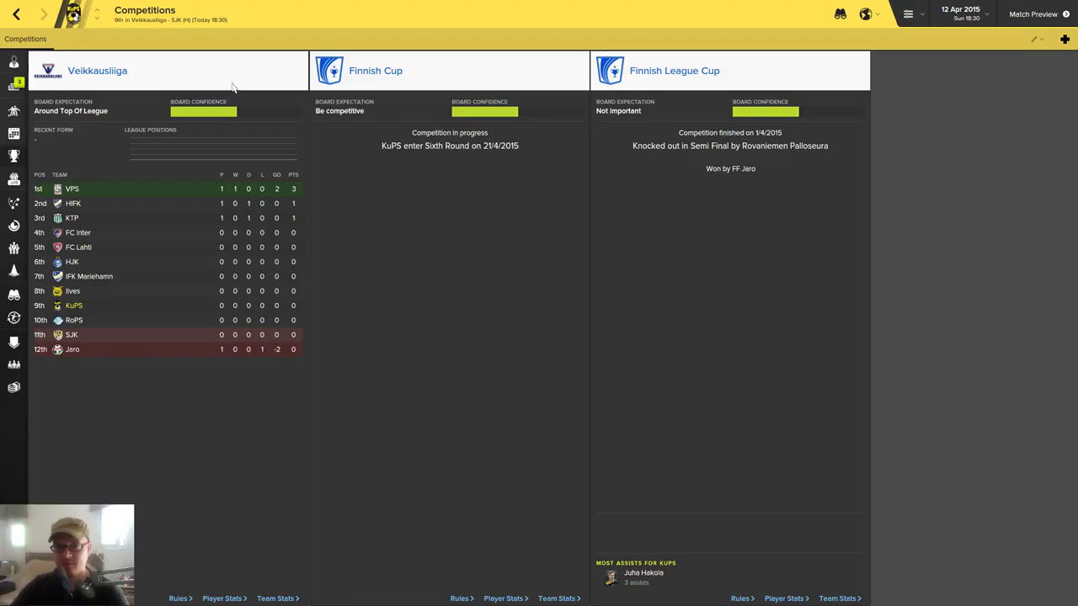
mouse_move(368, 241)
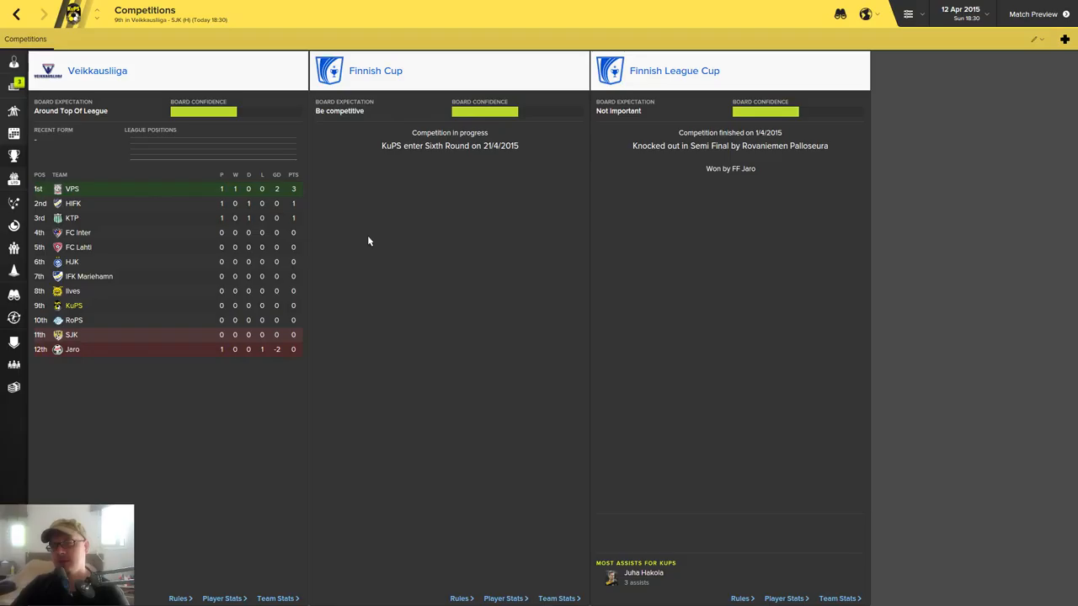
mouse_move(355, 273)
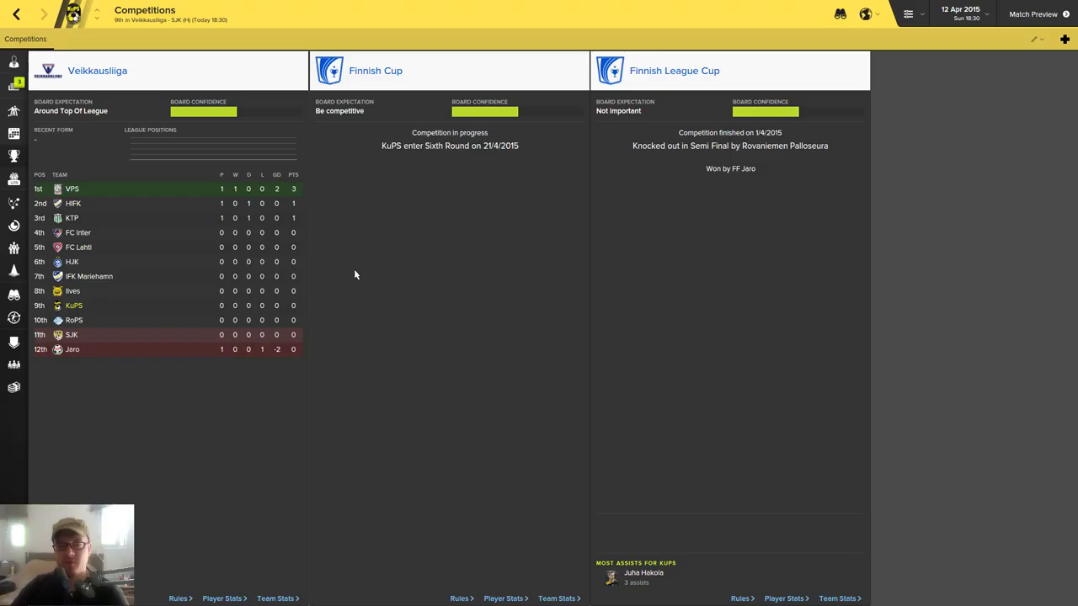
mouse_move(113, 226)
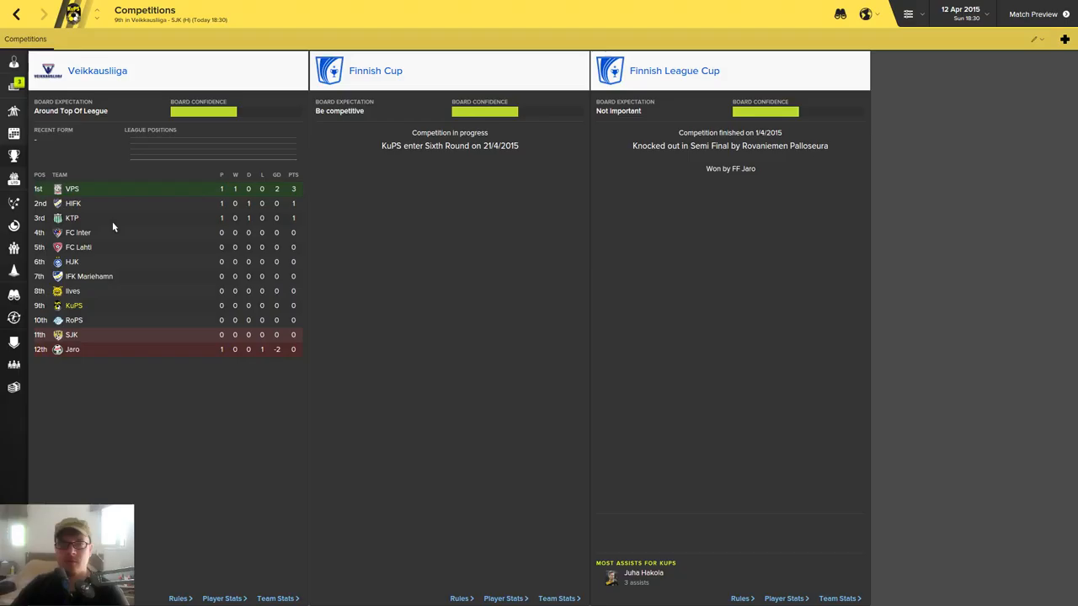
mouse_move(76, 264)
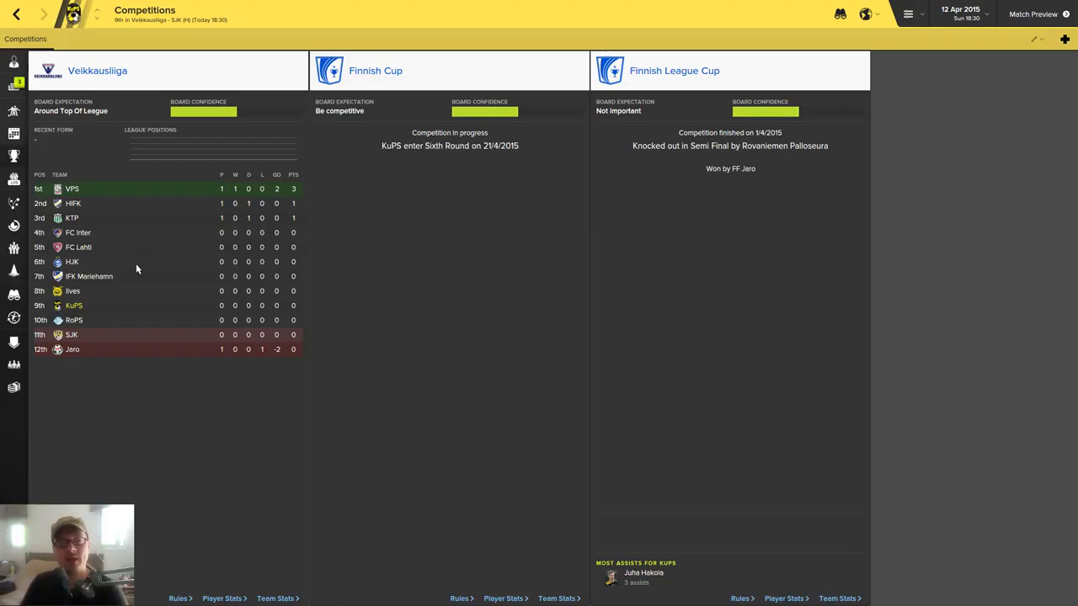
mouse_move(95, 263)
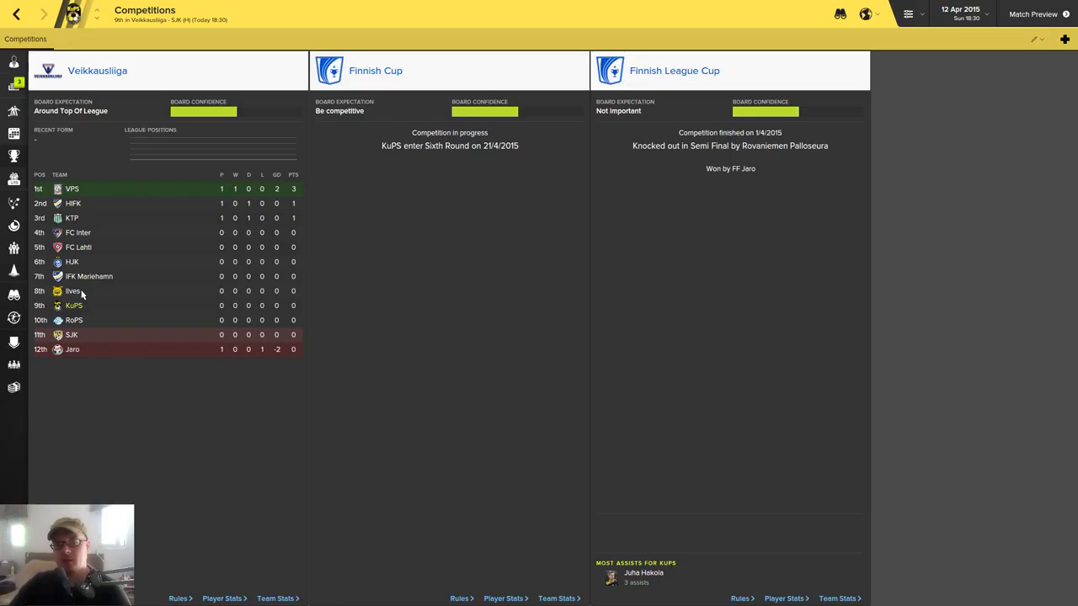
mouse_move(70, 194)
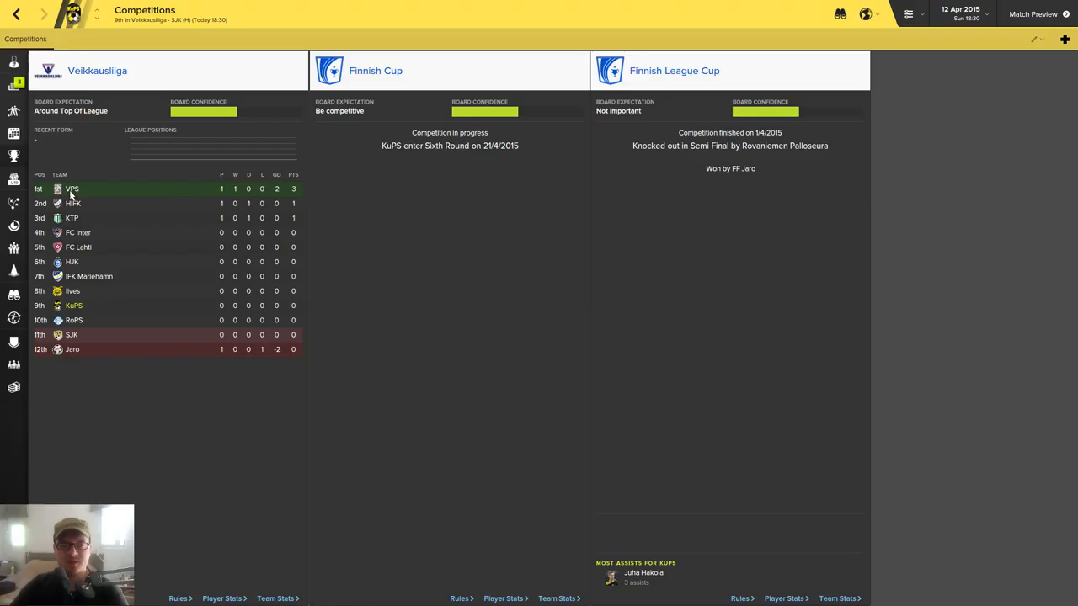
mouse_move(392, 306)
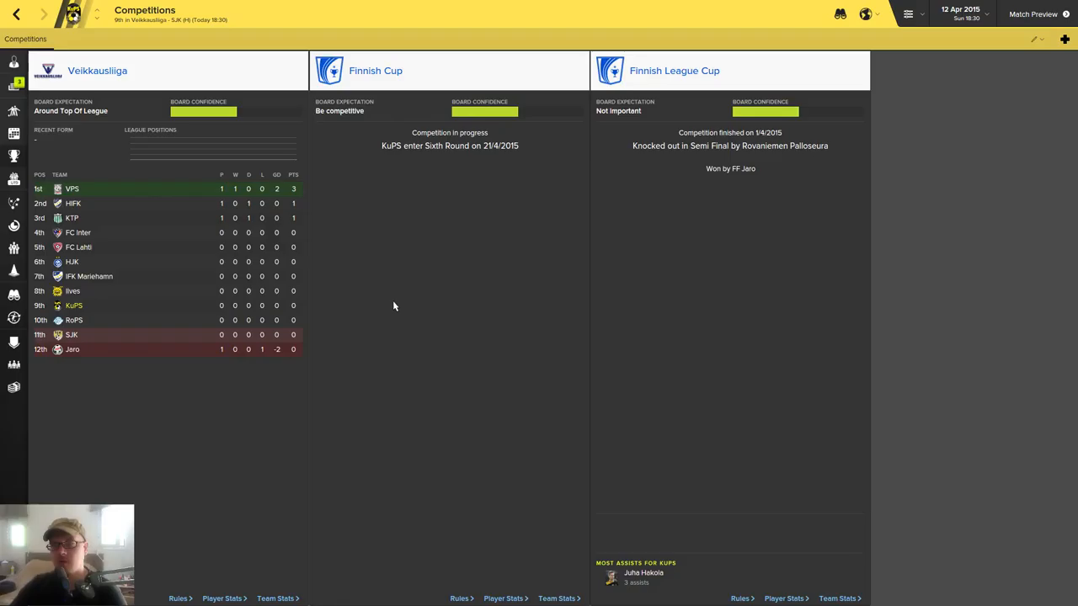
mouse_move(482, 286)
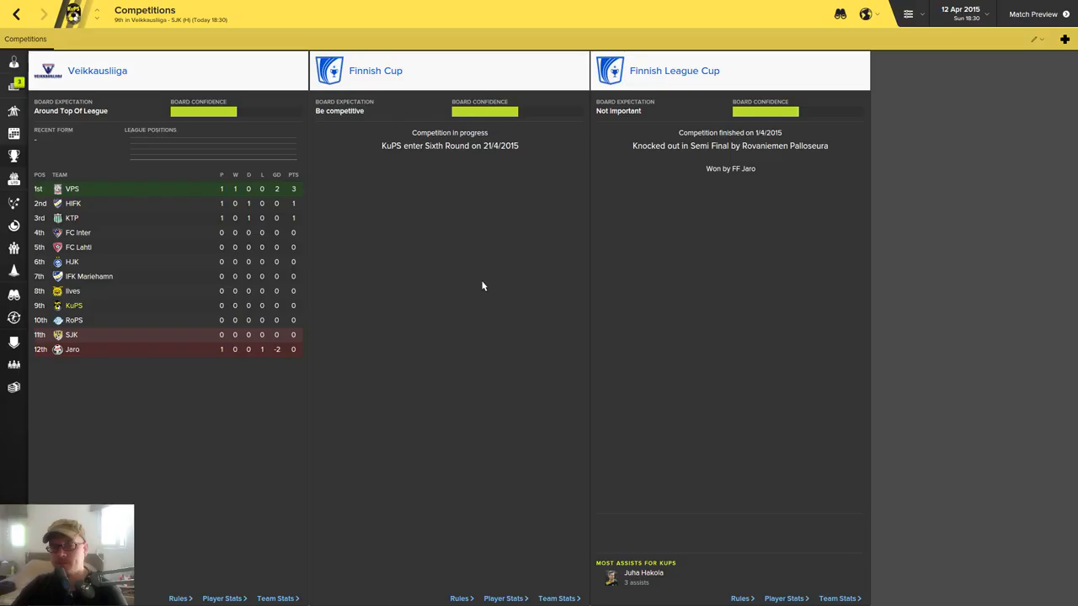
mouse_move(369, 192)
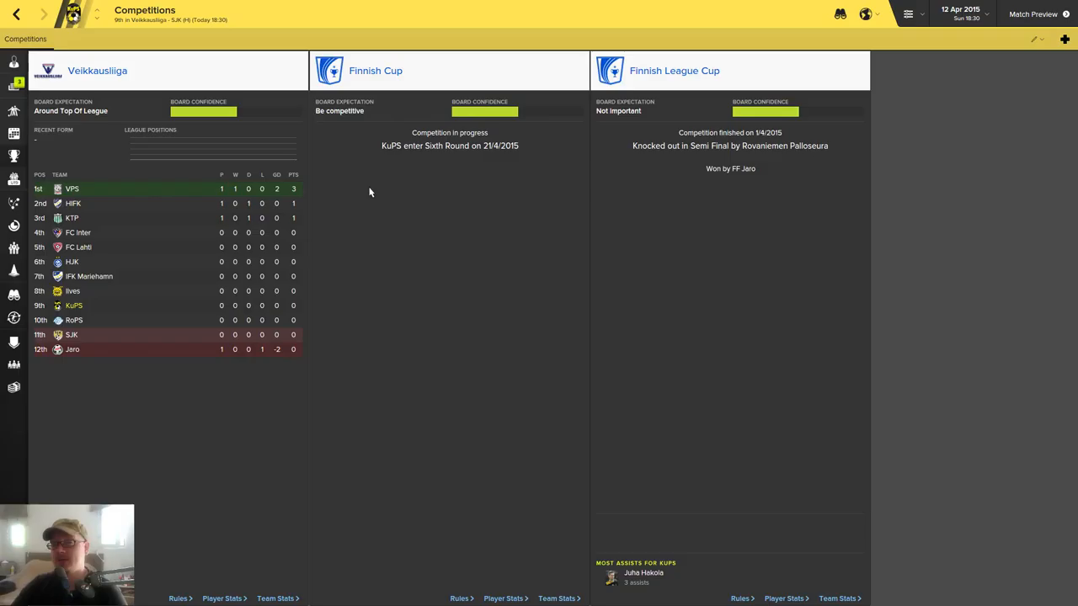
mouse_move(446, 285)
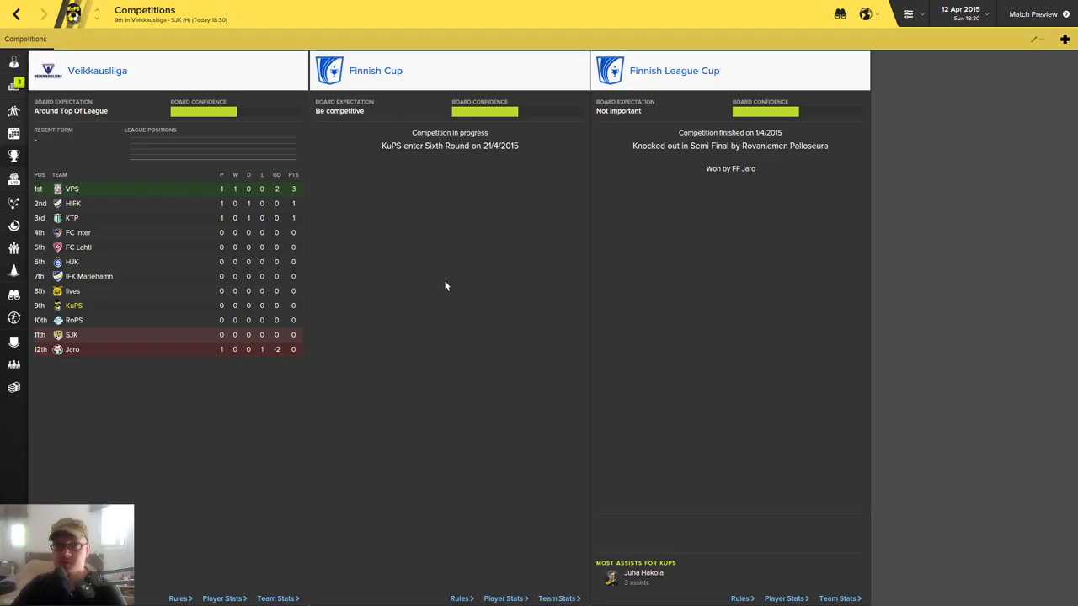
mouse_move(129, 180)
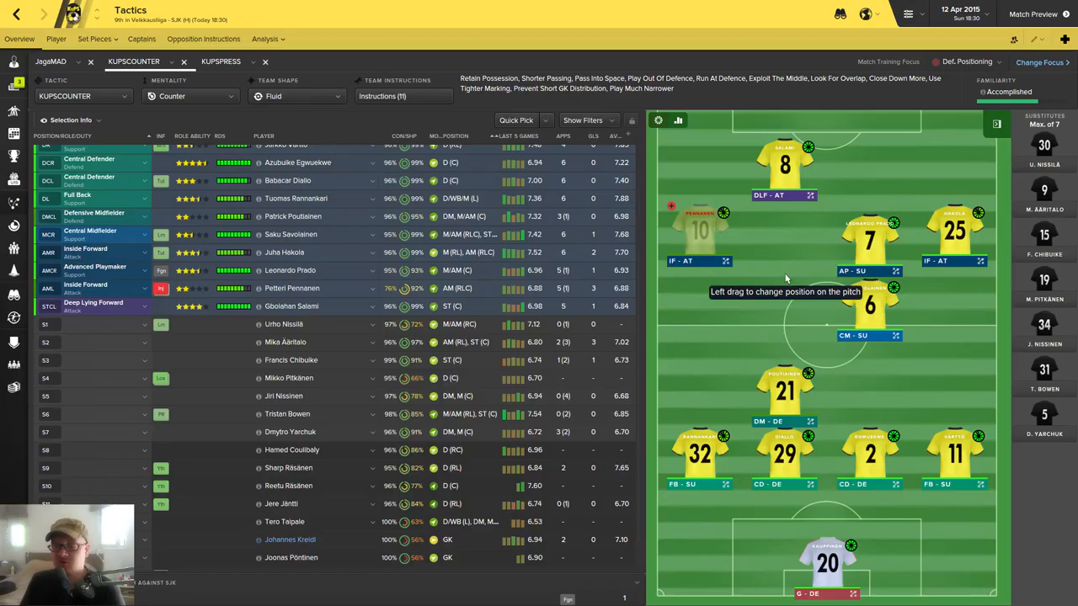
- View the KUPSPRESS tactic's lineup, then return to it after arranging KUPSCOUNTER
left_click(221, 60)
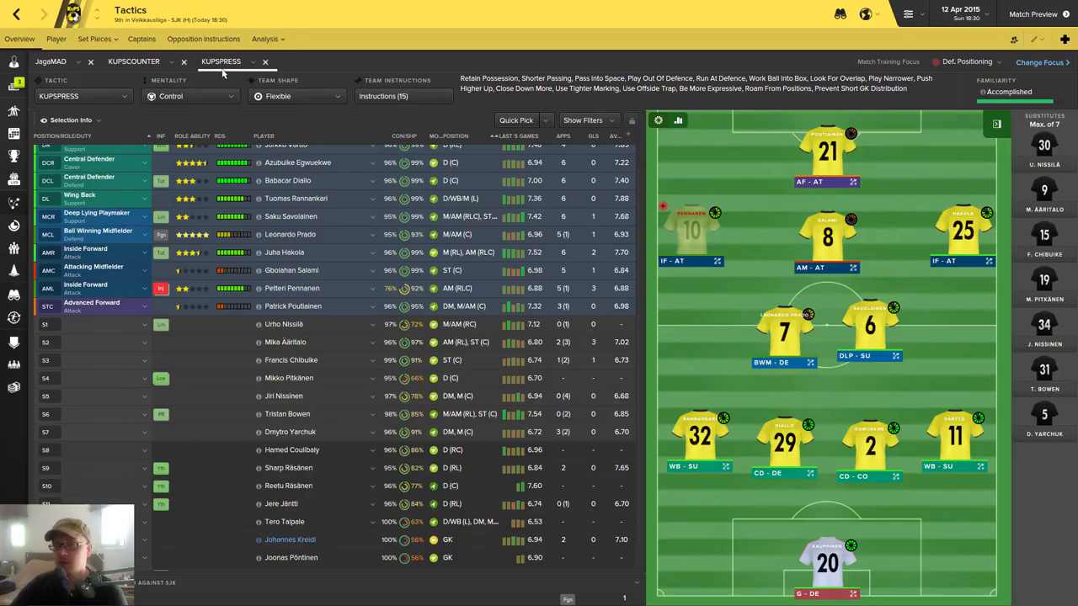
mouse_move(895, 356)
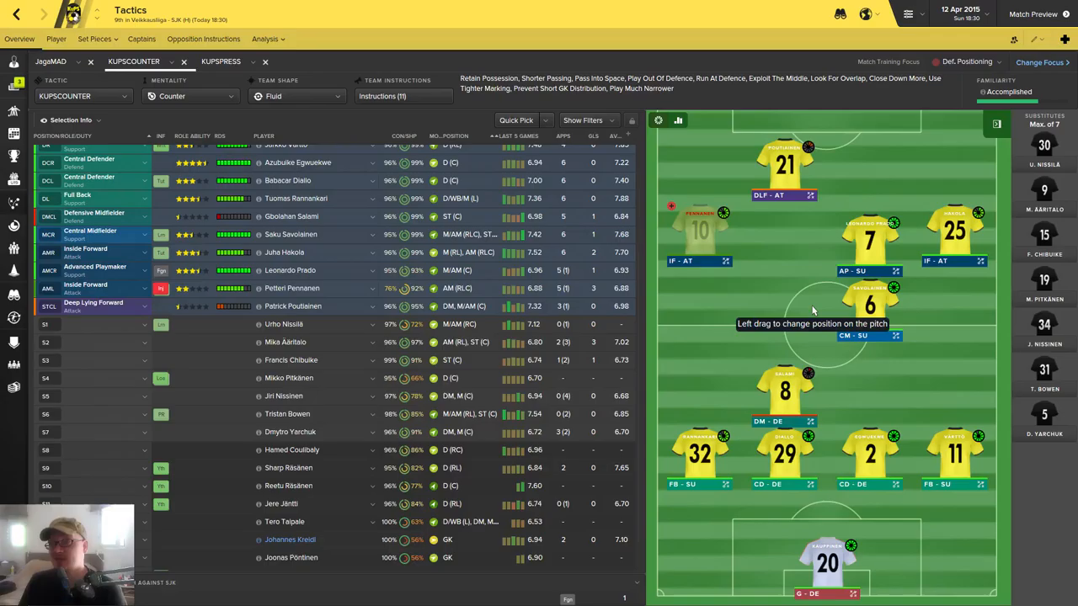
mouse_move(720, 355)
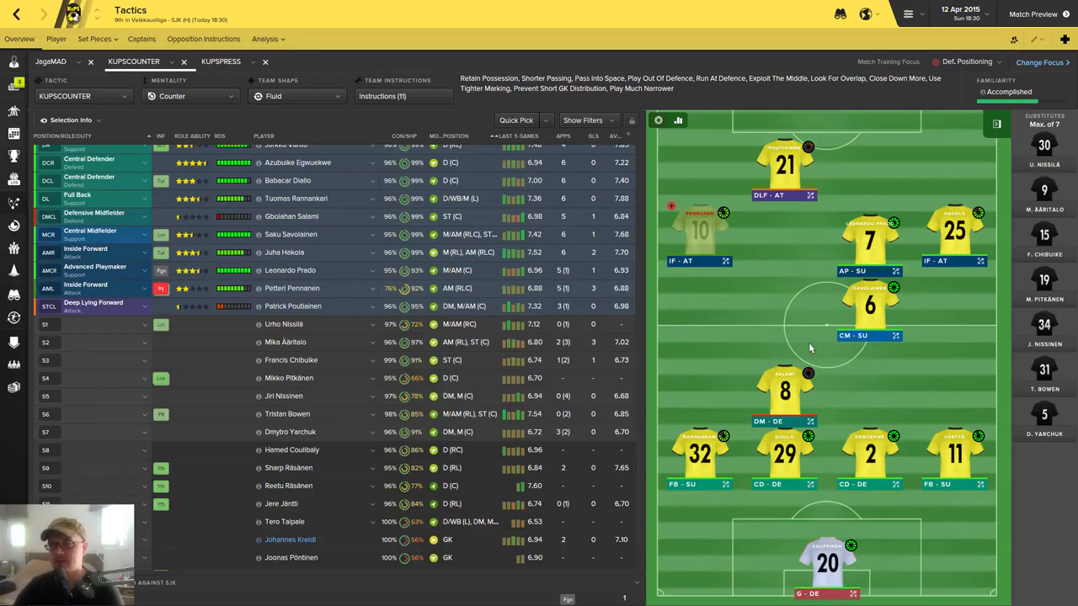
mouse_move(732, 289)
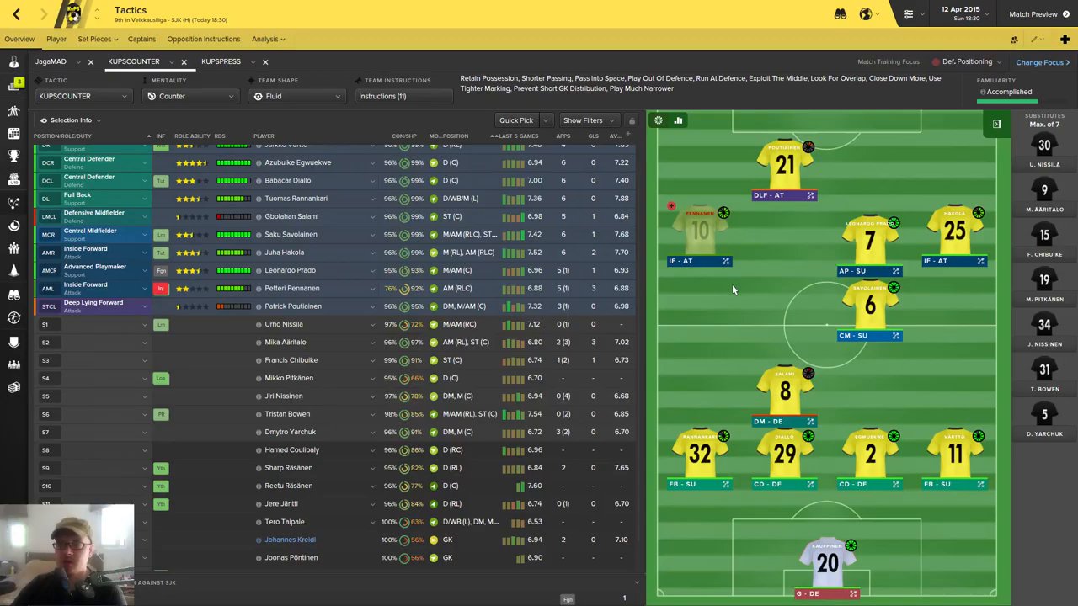
left_click(220, 61)
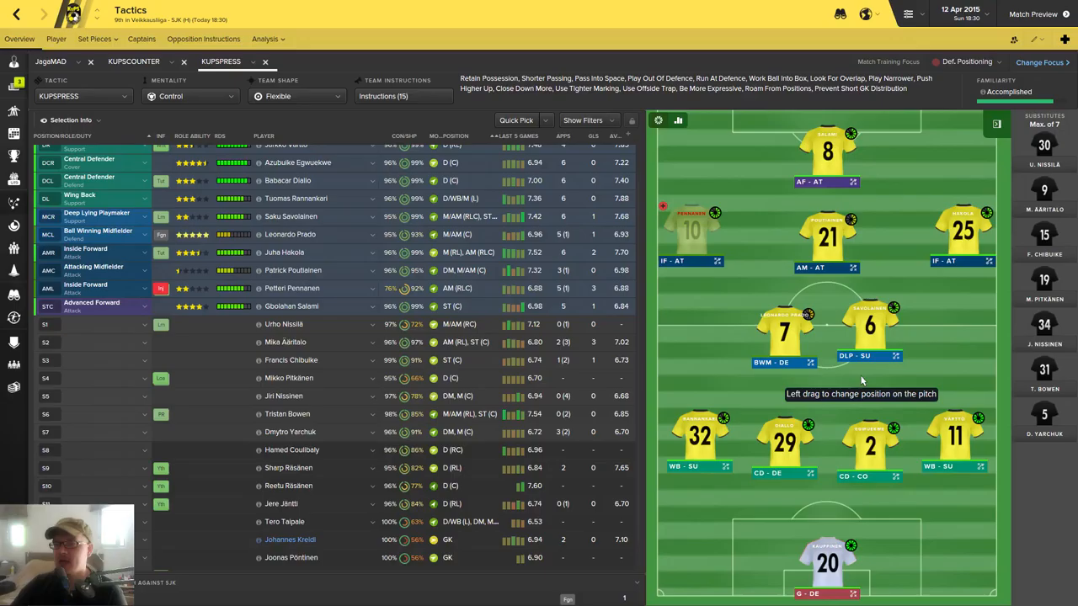
mouse_move(874, 411)
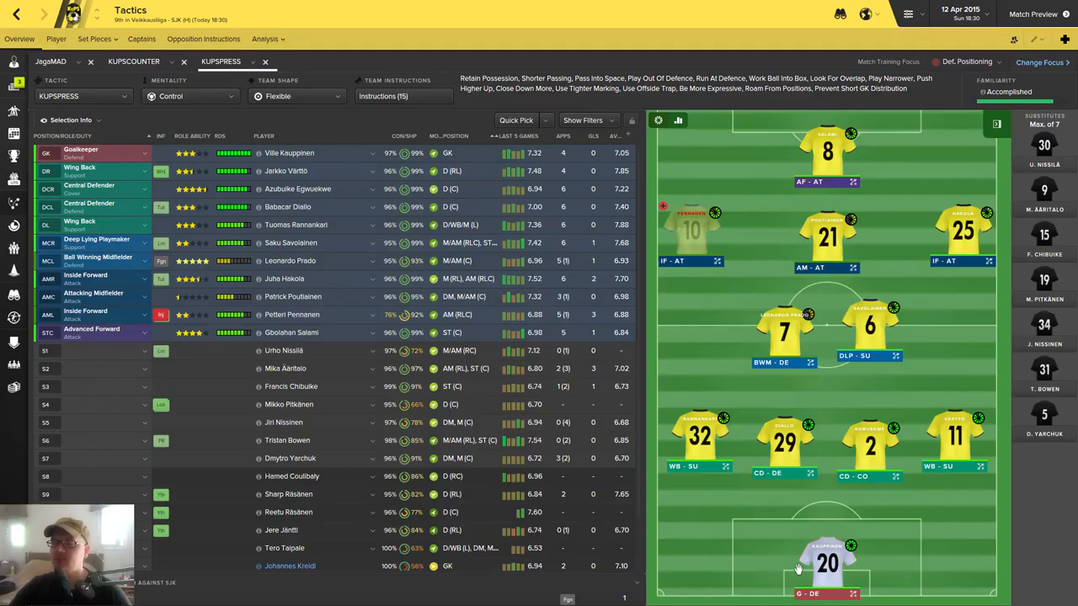
left_click(133, 61)
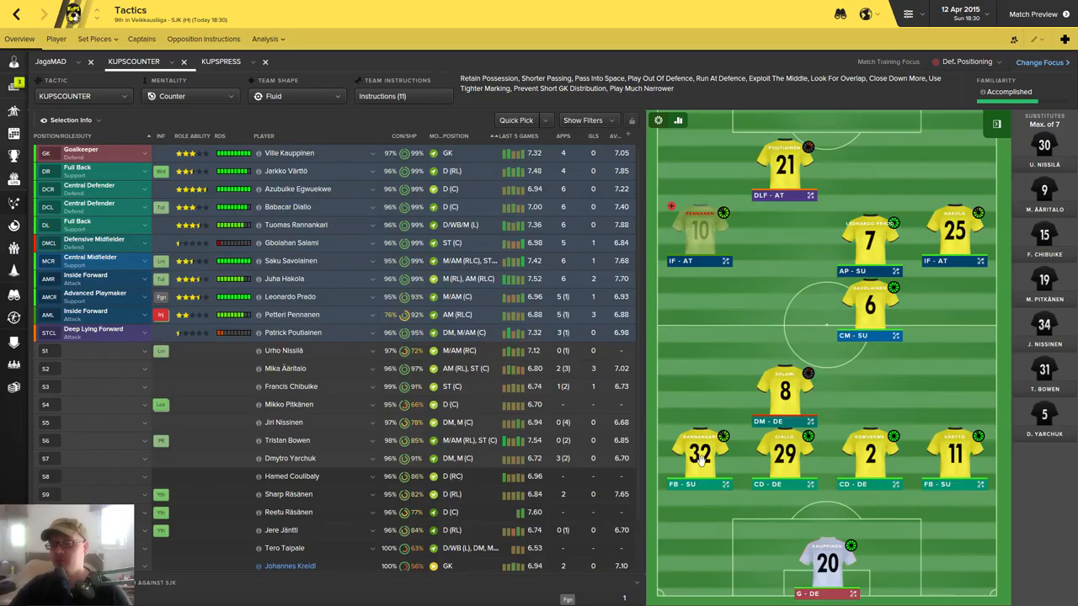
mouse_move(784, 453)
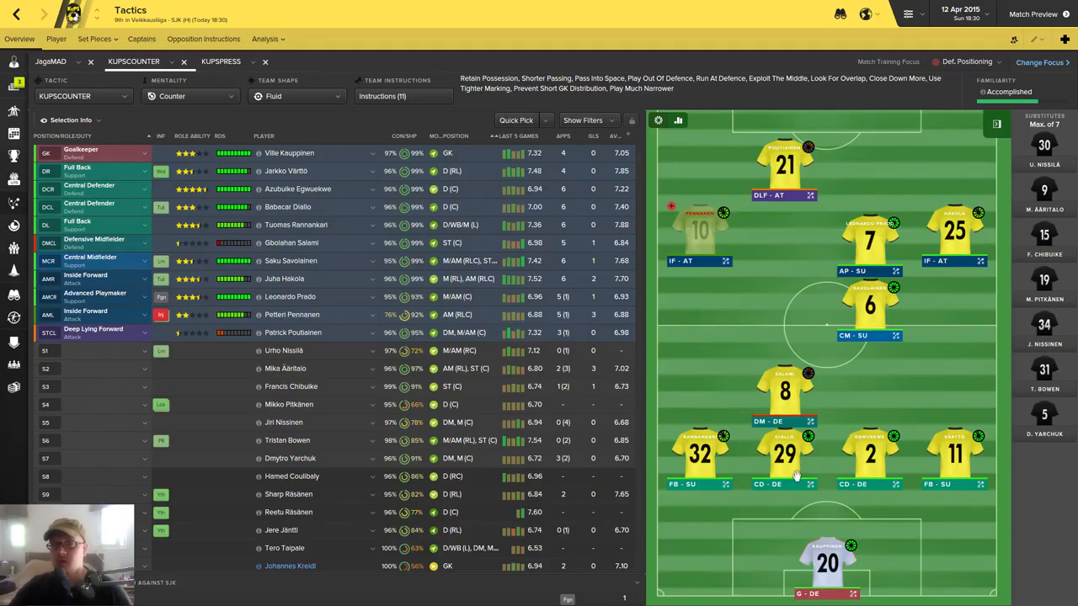
mouse_move(880, 449)
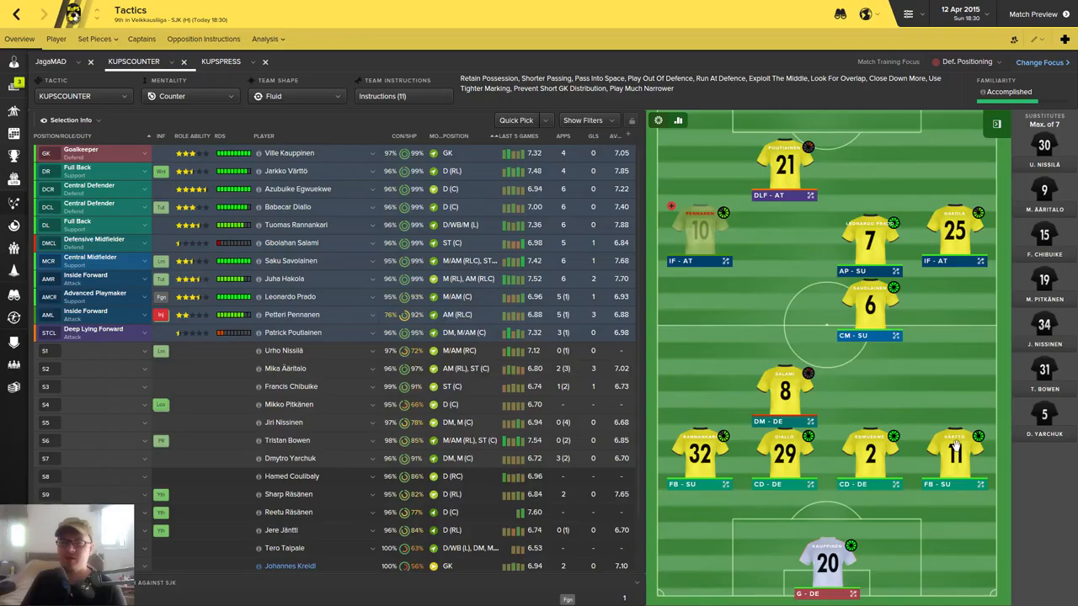
mouse_move(1010, 454)
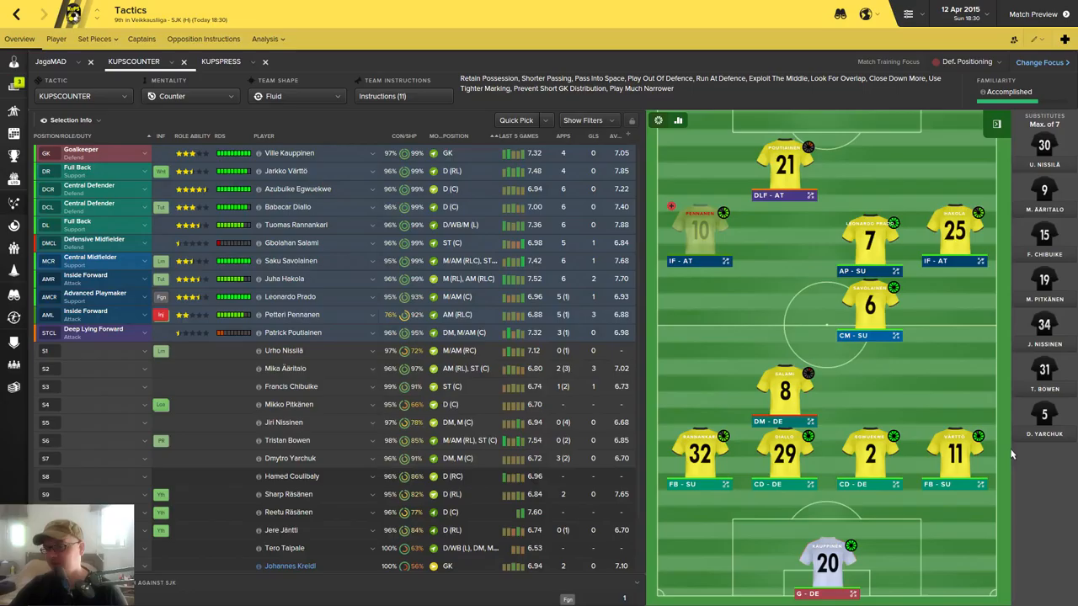
mouse_move(551, 339)
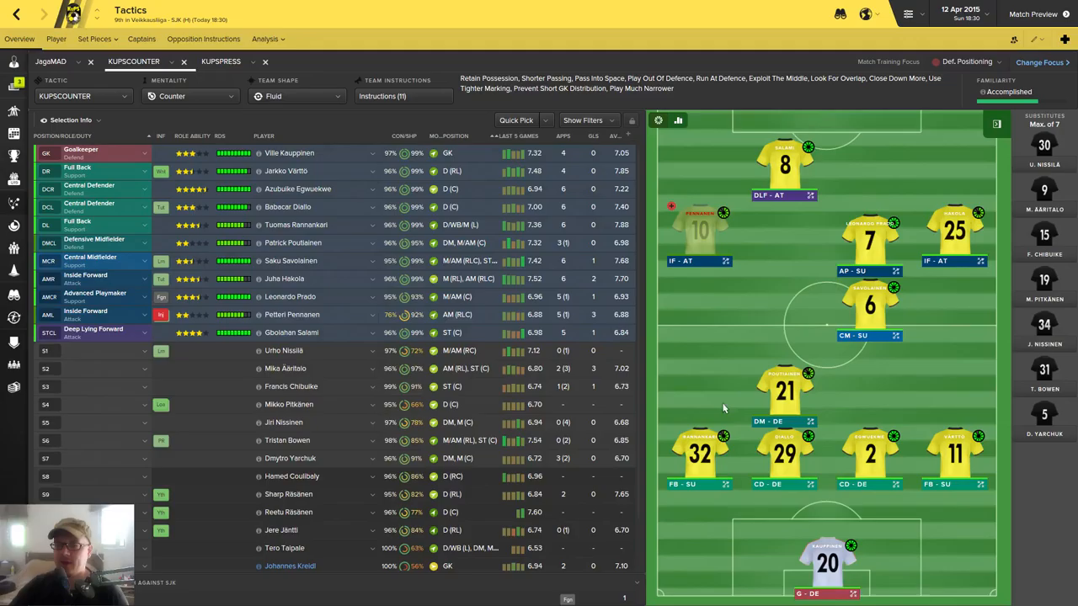
mouse_move(741, 360)
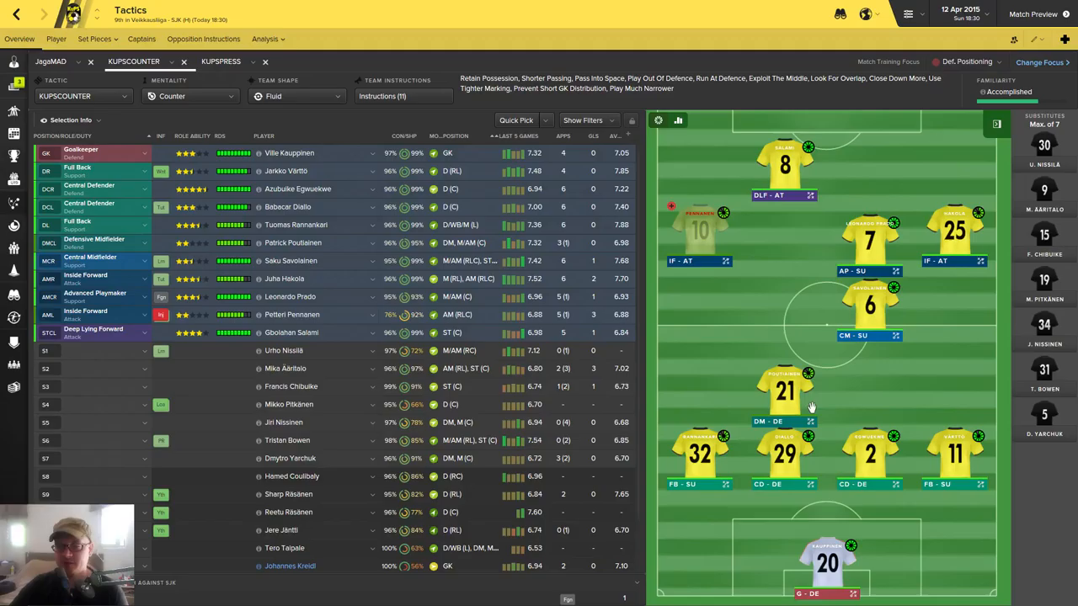
mouse_move(783, 385)
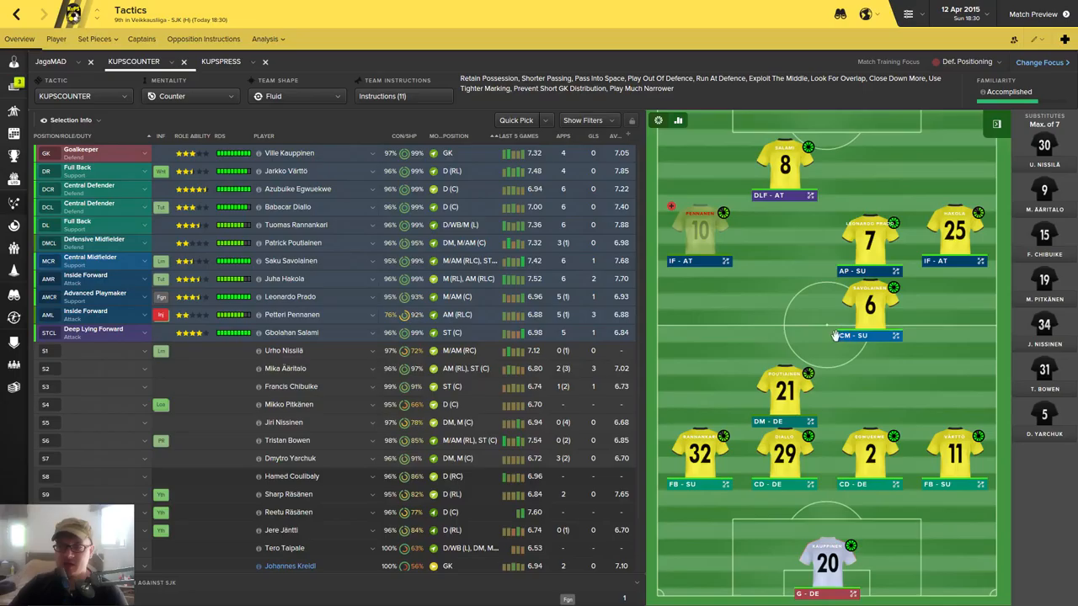
mouse_move(825, 357)
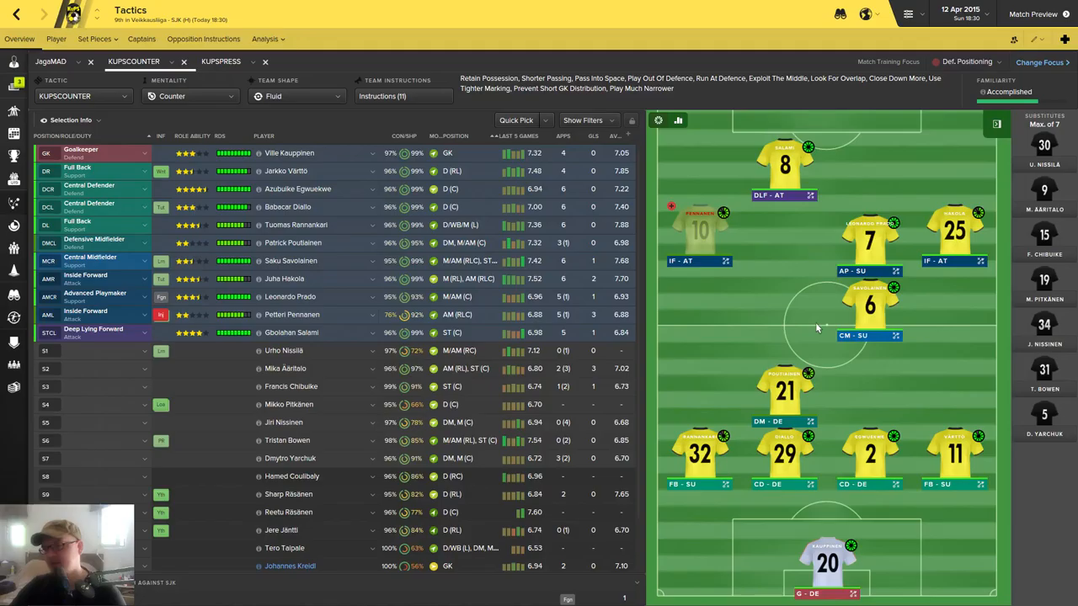
mouse_move(798, 263)
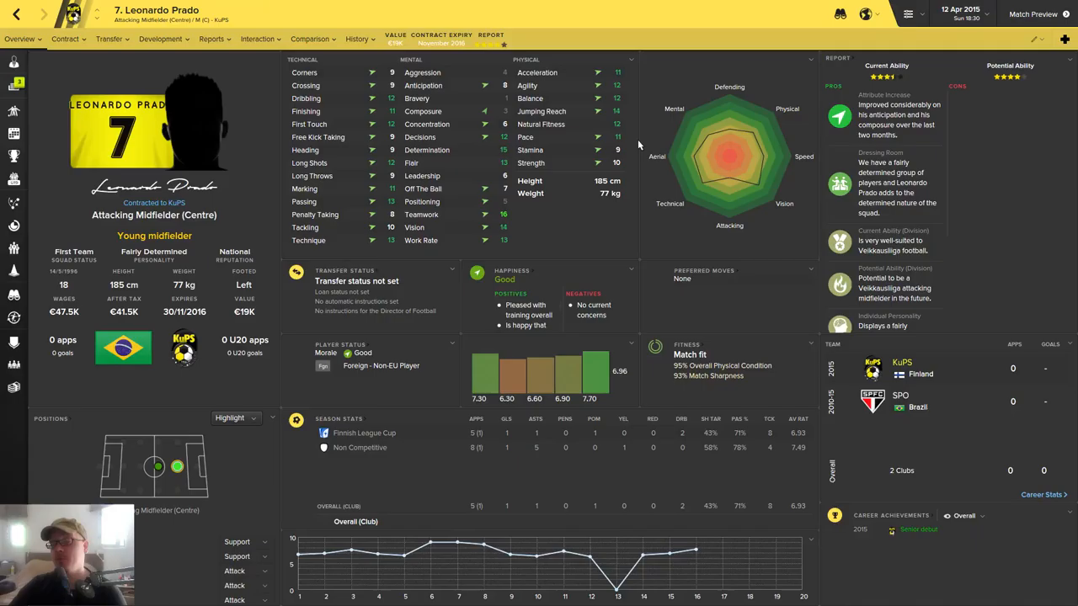
mouse_move(528, 215)
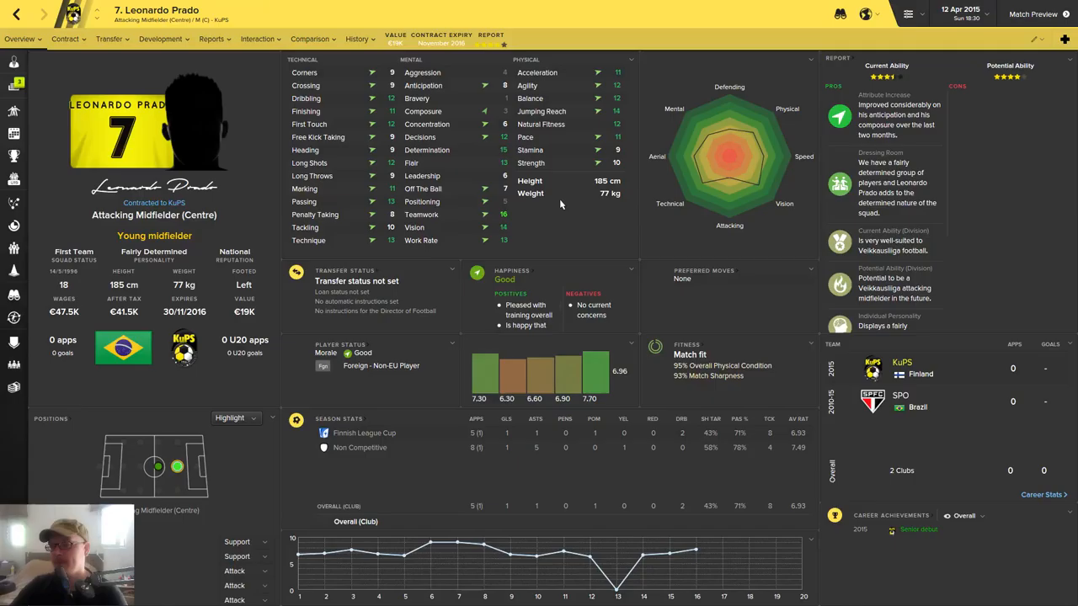
mouse_move(590, 203)
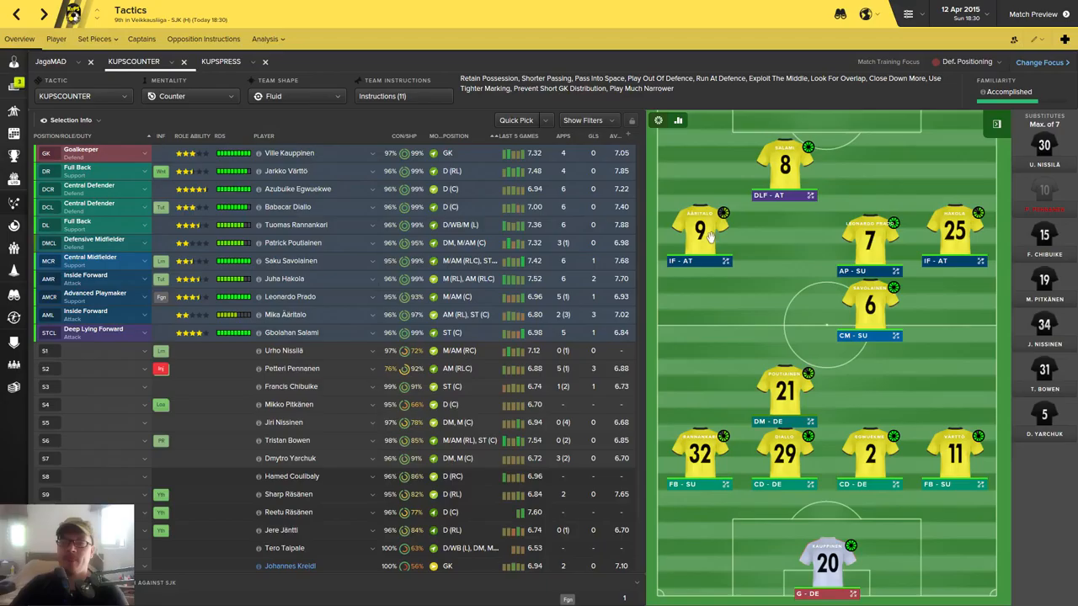
- Switch to the KUPSPRESS tactic after placing Äåritalo at inside forward
left_click(221, 61)
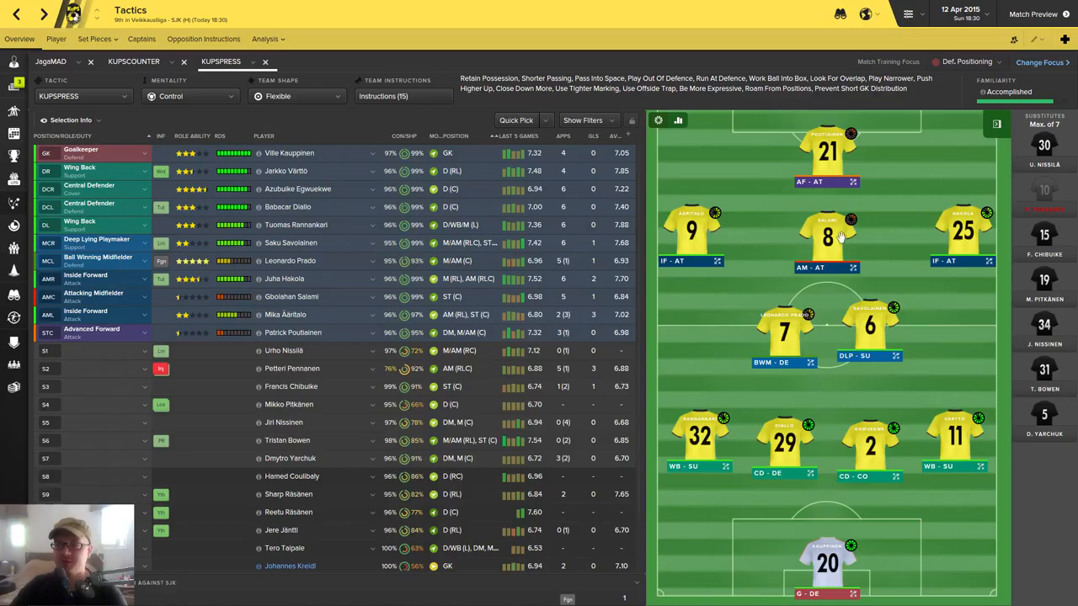
mouse_move(884, 253)
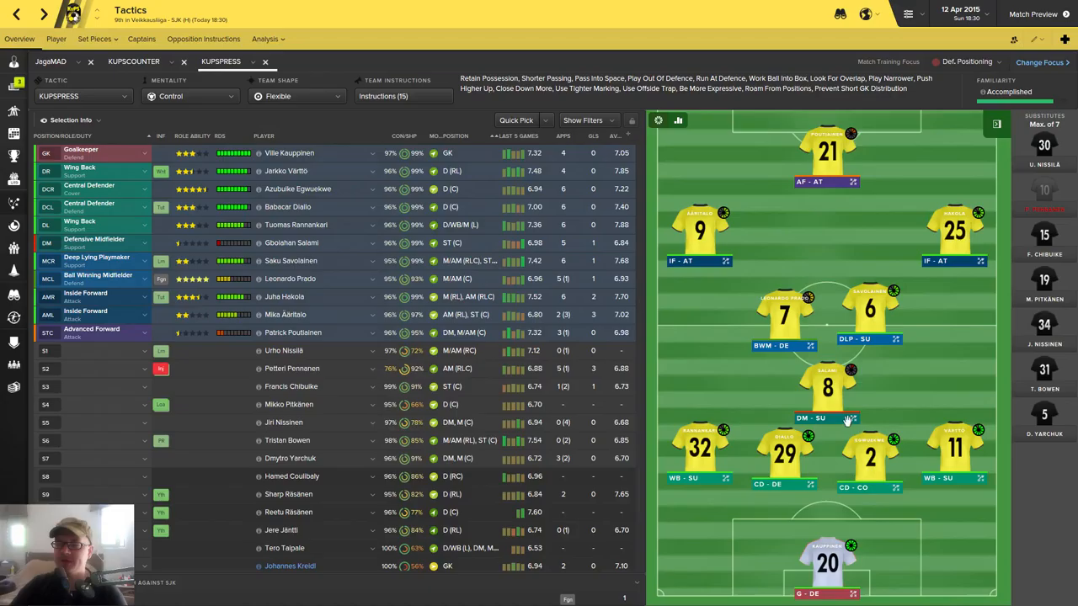
mouse_move(850, 379)
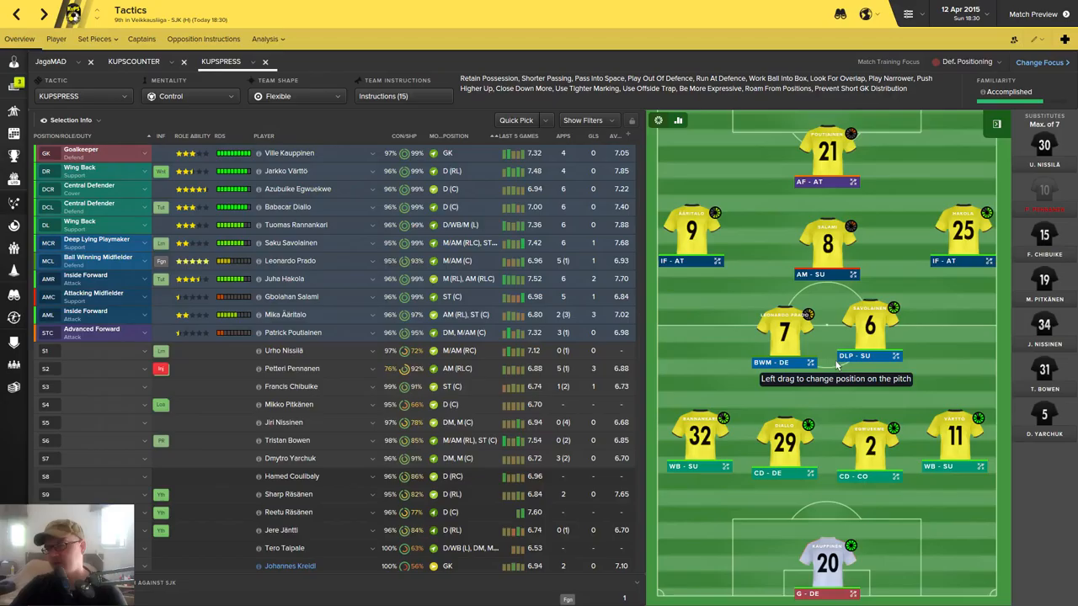
mouse_move(811, 344)
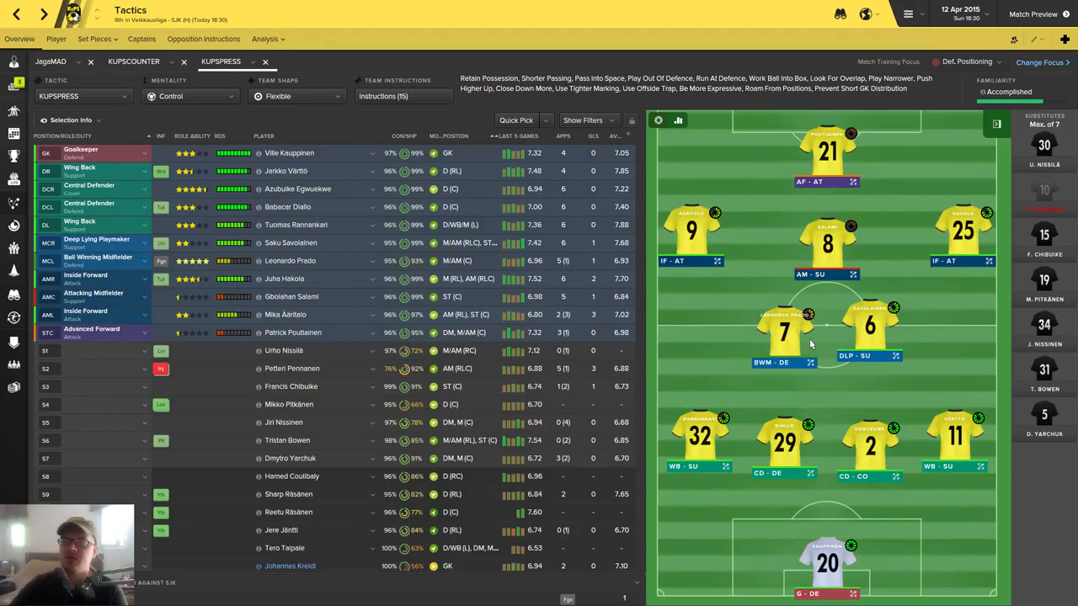
mouse_move(836, 316)
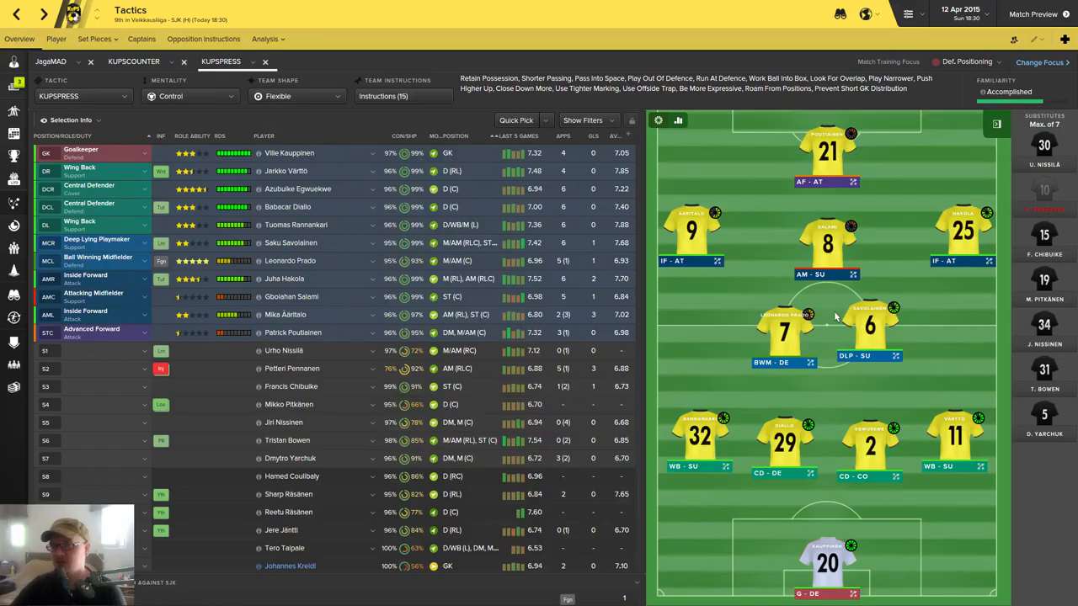
mouse_move(828, 275)
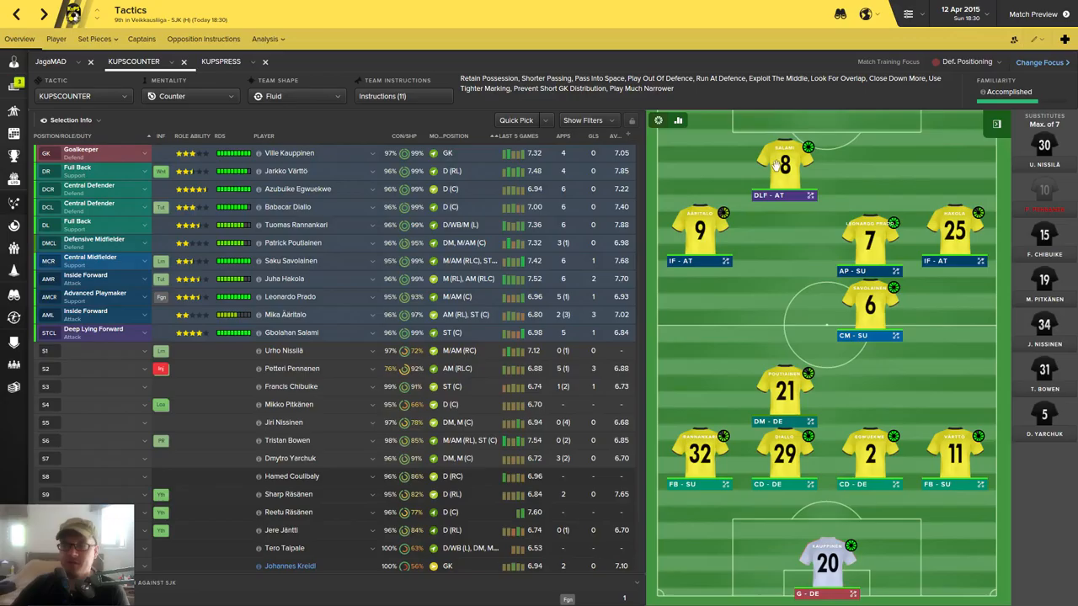
mouse_move(770, 180)
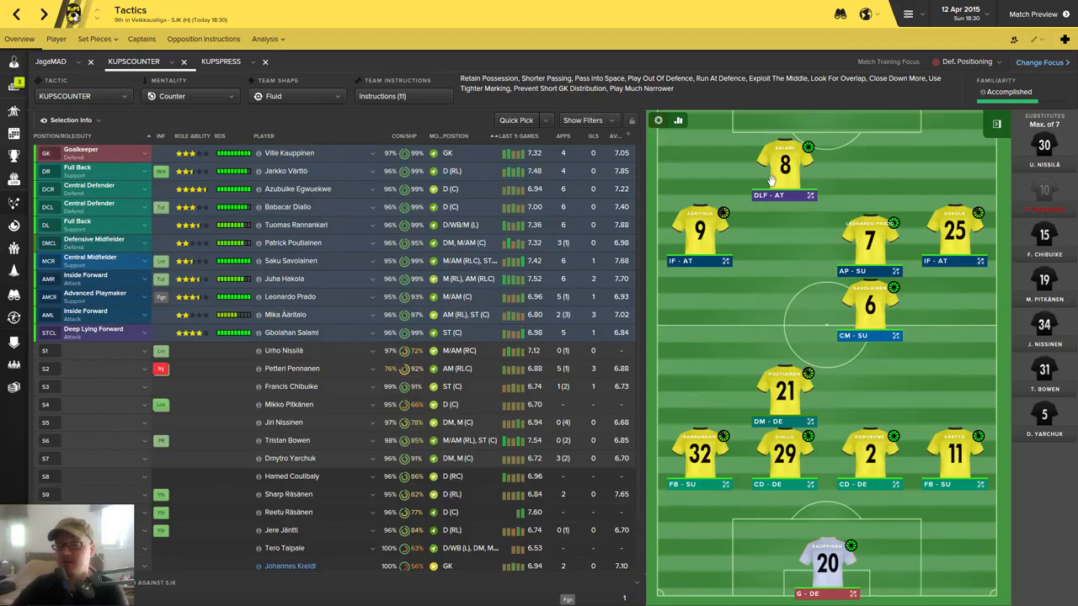
mouse_move(780, 275)
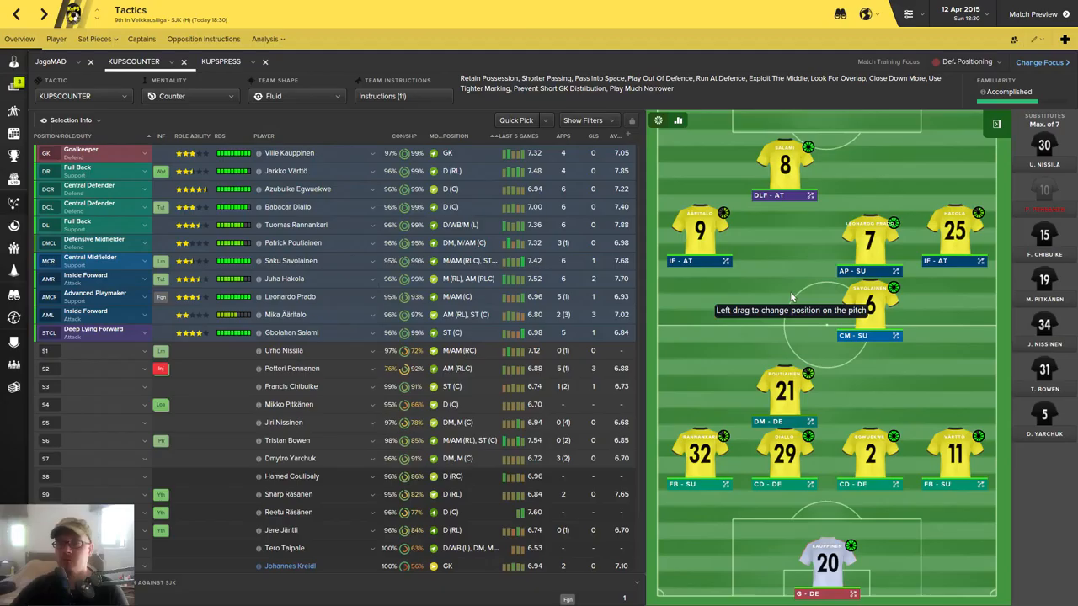
mouse_move(797, 303)
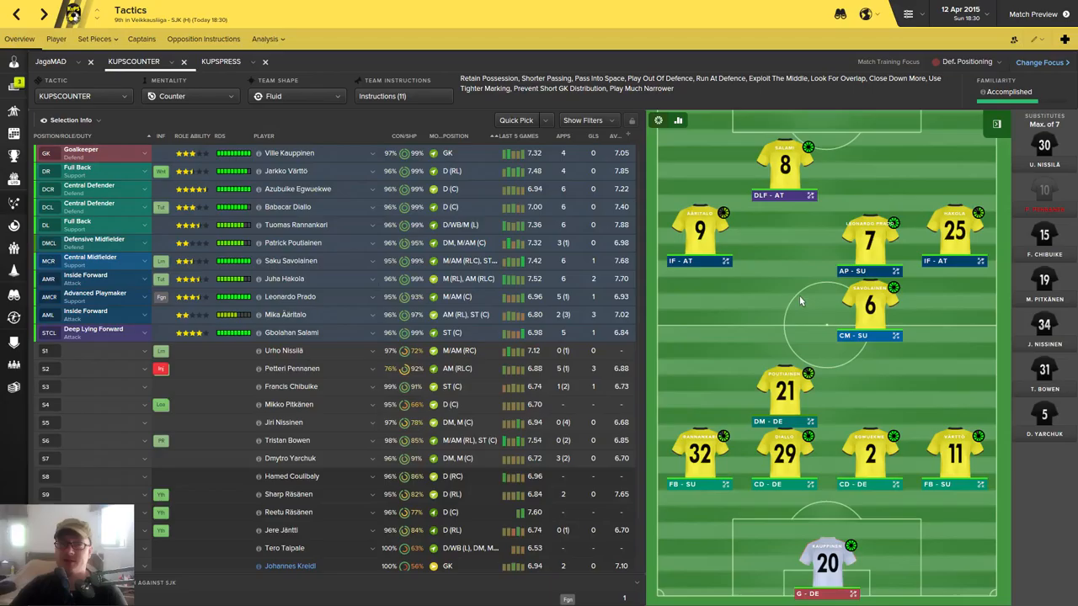
mouse_move(799, 301)
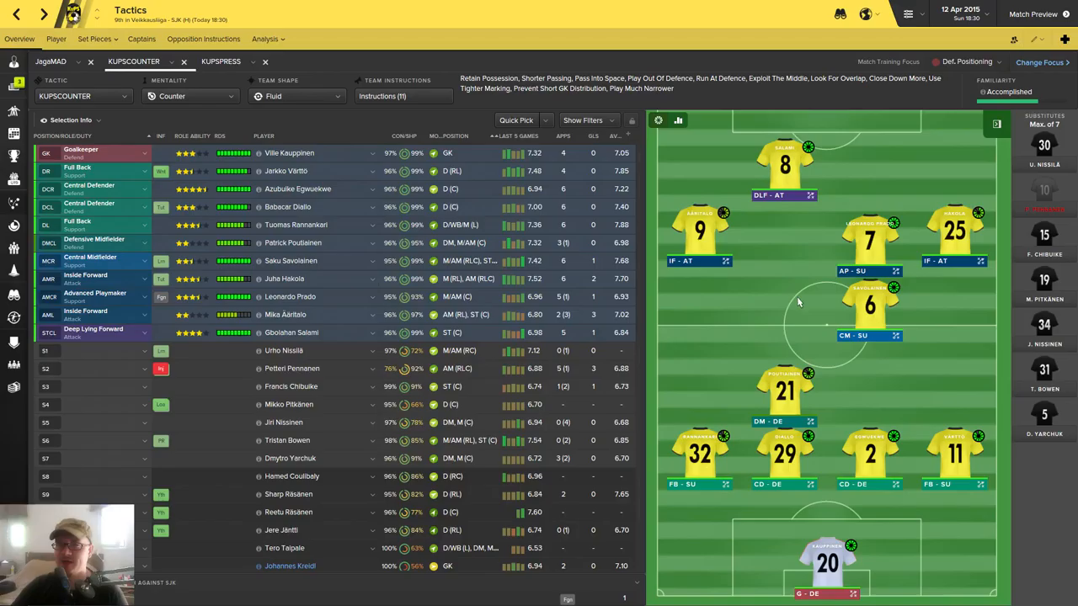
mouse_move(796, 353)
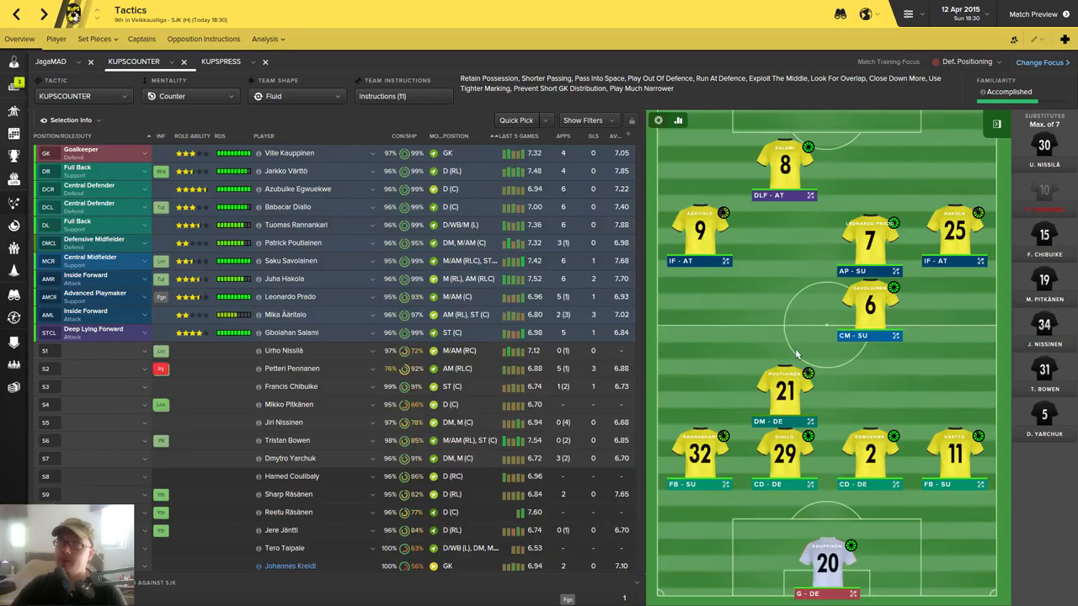
mouse_move(815, 292)
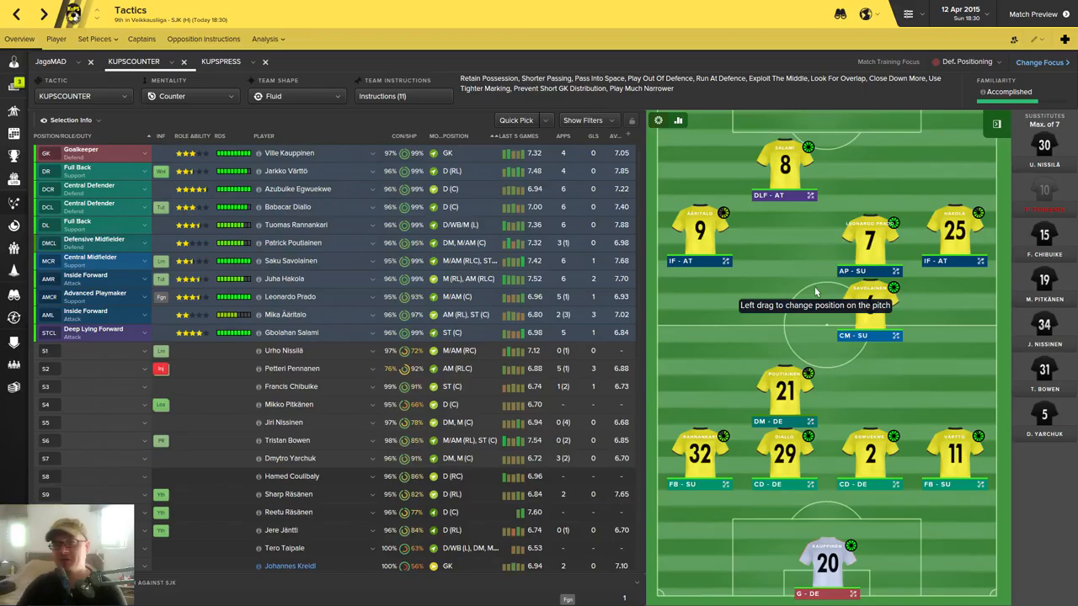